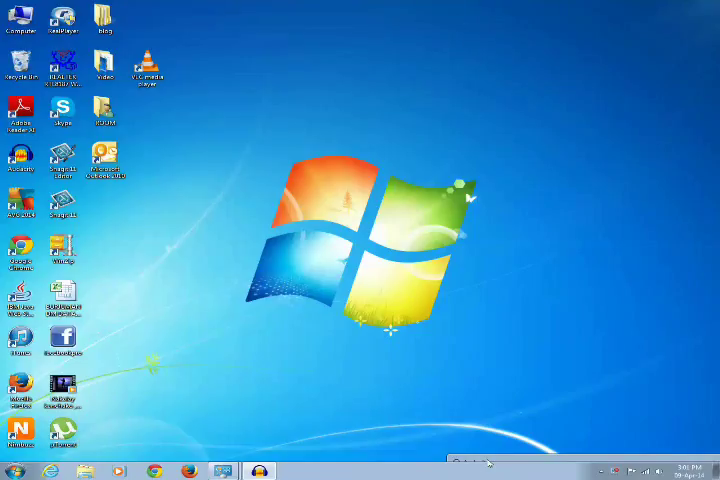
{"action": "mouse_move", "coordinate": [664, 444]}
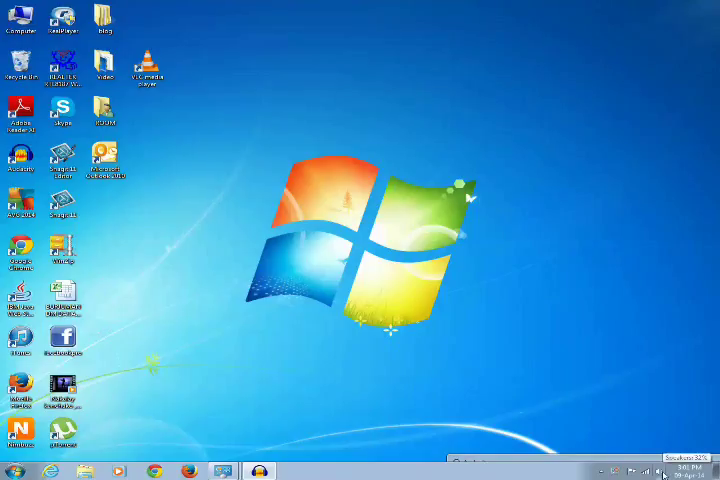
Bring up Recording devices from the system tray speaker icon
{"action": "right_click", "coordinate": [664, 470]}
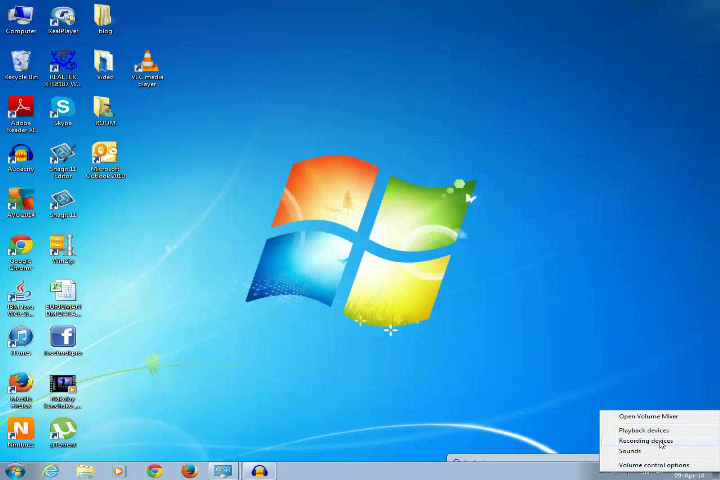
{"action": "left_click", "coordinate": [468, 310]}
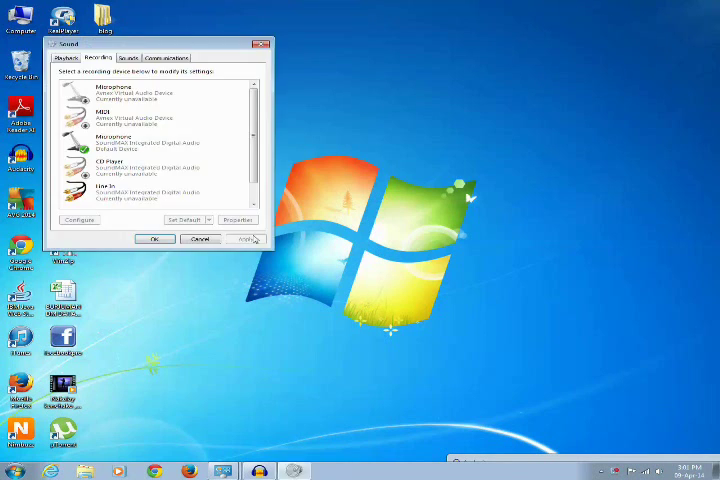
Select the second Microphone entry whose level meter is responding
{"action": "left_click", "coordinate": [150, 144]}
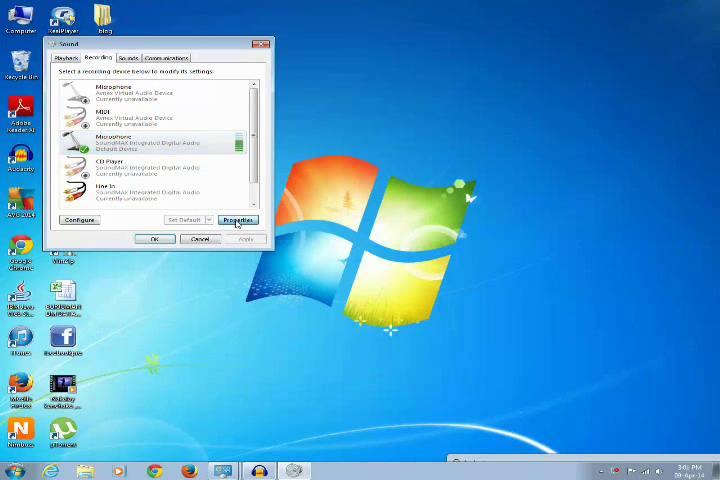
Untick 'Listen to this device' in the microphone's Listen properties and confirm both dialogs
{"action": "left_click", "coordinate": [236, 220]}
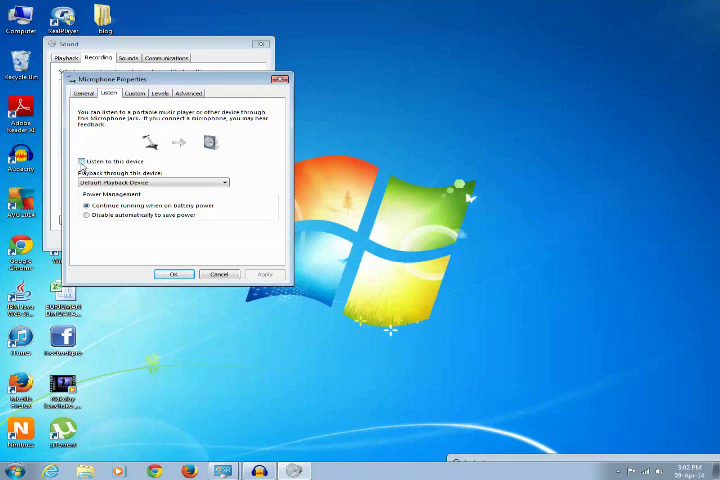
{"action": "left_click", "coordinate": [80, 160]}
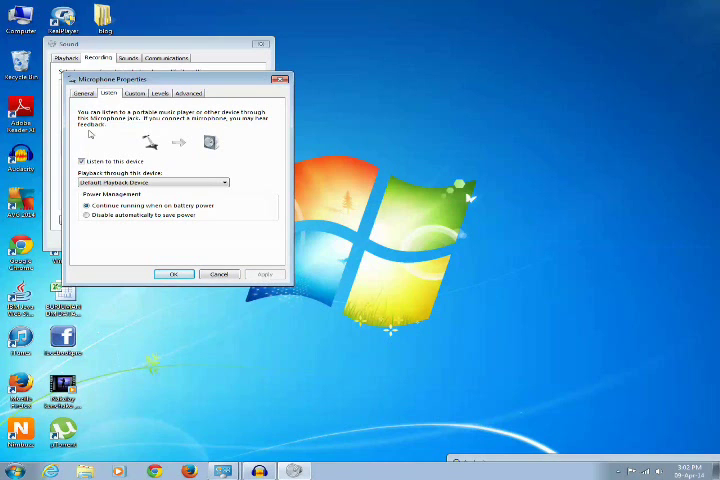
{"action": "left_click", "coordinate": [82, 160]}
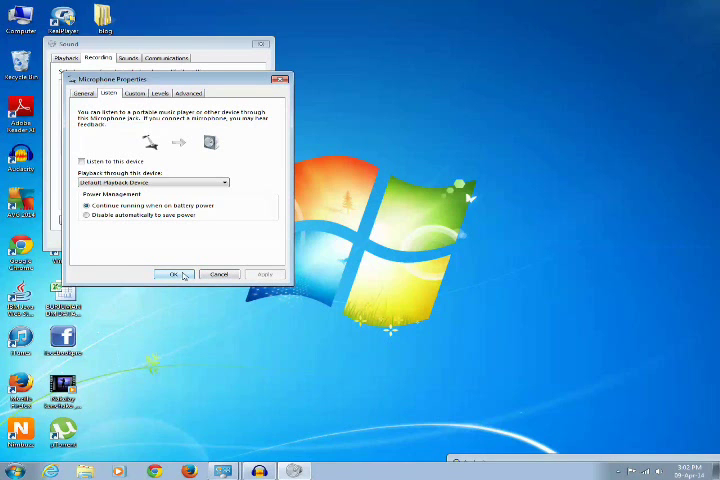
{"action": "left_click", "coordinate": [168, 272]}
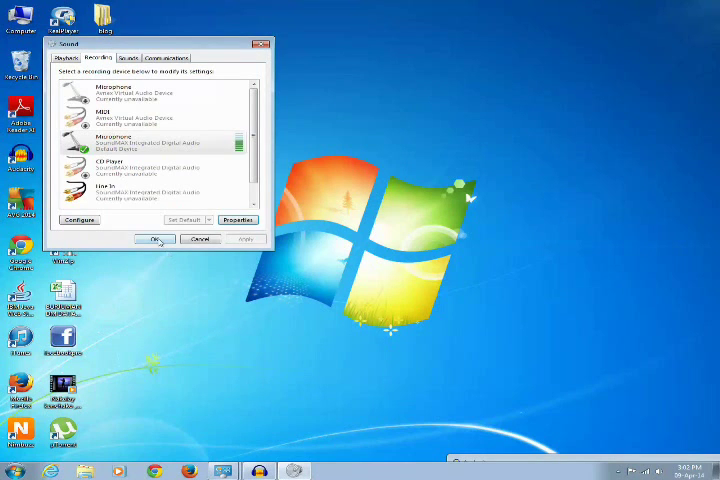
{"action": "left_click", "coordinate": [156, 240]}
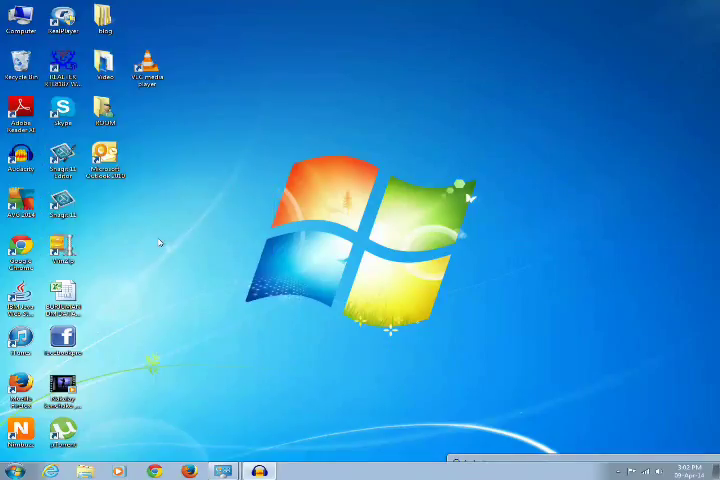